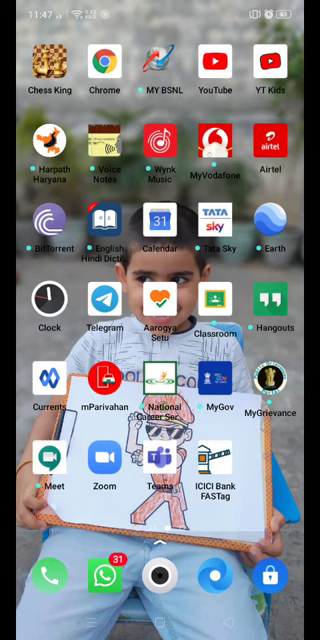
Find the Microsoft Authenticator listing in the Play Store, already installed.
{"action": "scroll", "scroll_direction": "left", "scroll_amount": 3}
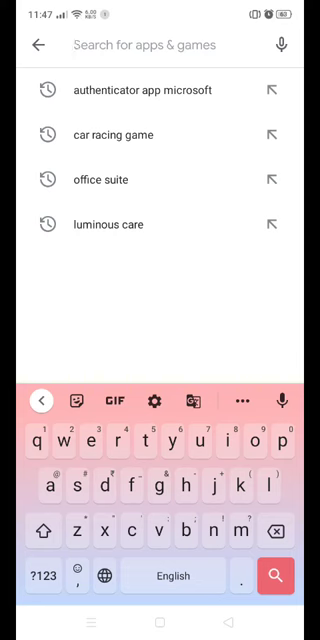
{"action": "left_click", "coordinate": [140, 88]}
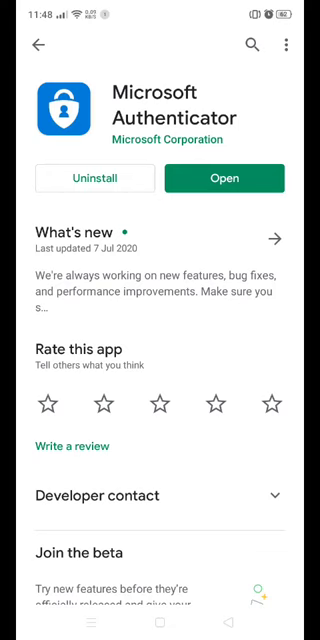
Continue past 'More information required' and choose mobile-app security verification for the school account.
{"action": "left_click", "coordinate": [228, 176]}
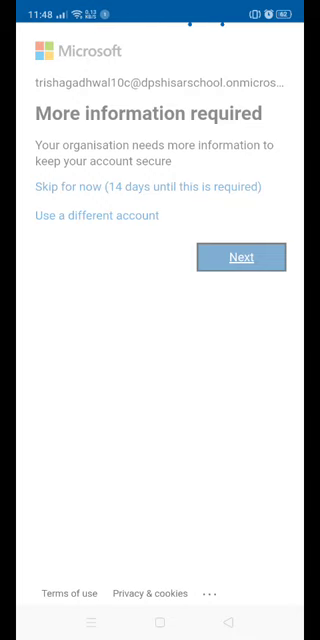
{"action": "left_click", "coordinate": [240, 256]}
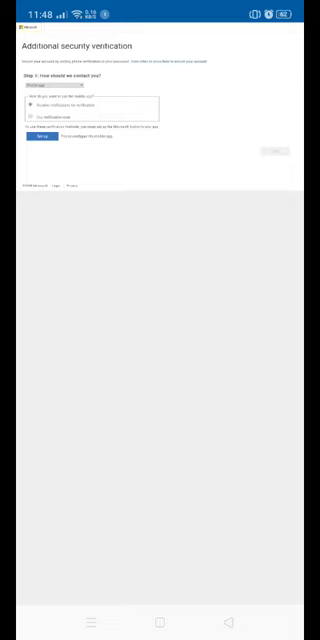
{"action": "left_click", "coordinate": [46, 138]}
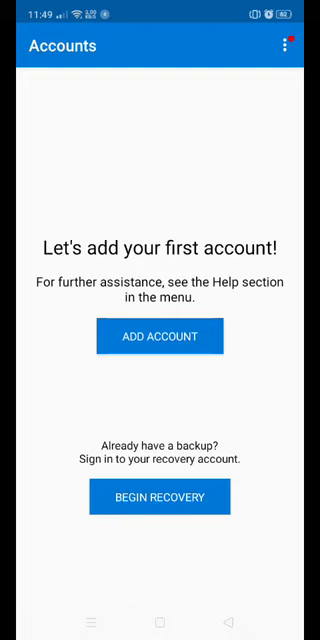
Start adding a work or school account, allowing the authenticator camera access.
{"action": "left_click", "coordinate": [158, 336]}
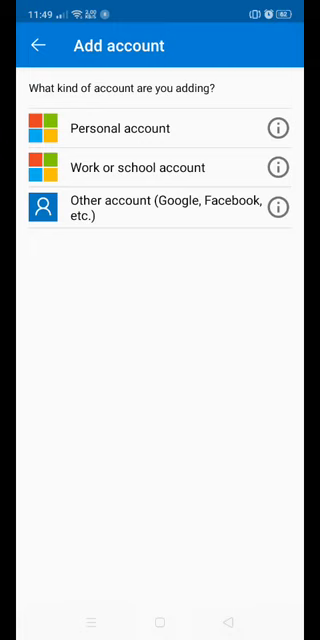
{"action": "left_click", "coordinate": [160, 208]}
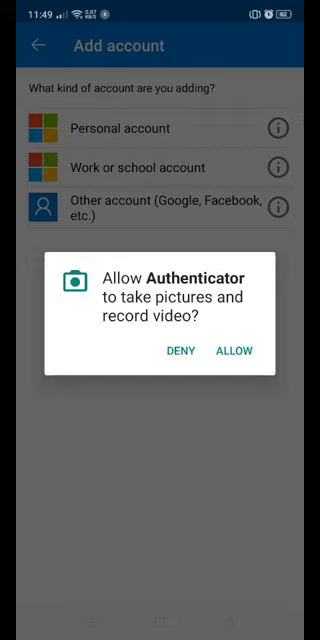
{"action": "left_click", "coordinate": [232, 350]}
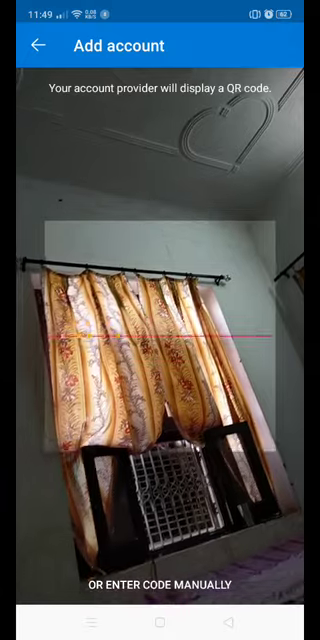
After the invalid QR scan, switch to the manual code and URL entry form.
{"action": "left_click", "coordinate": [160, 588]}
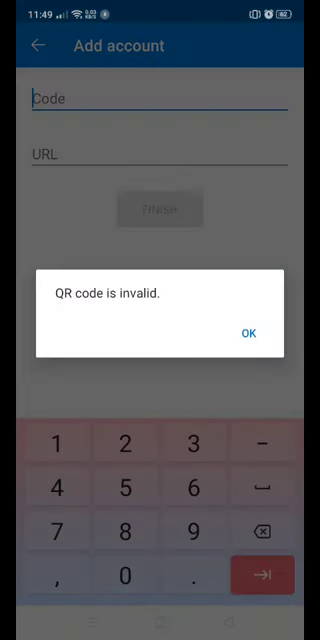
{"action": "left_click", "coordinate": [252, 332]}
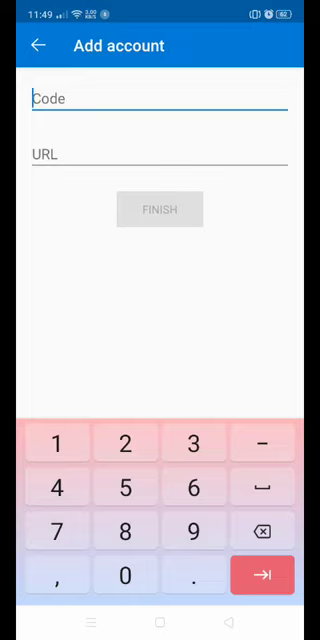
{"action": "left_click", "coordinate": [38, 46]}
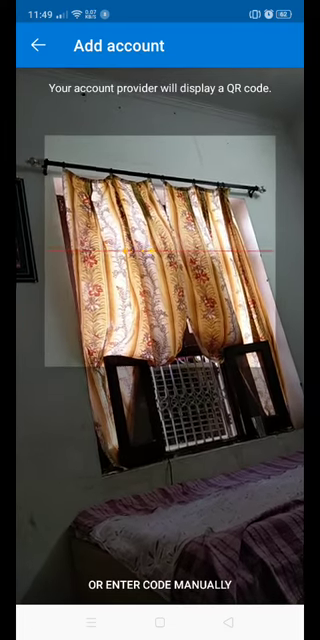
{"action": "left_click", "coordinate": [160, 612]}
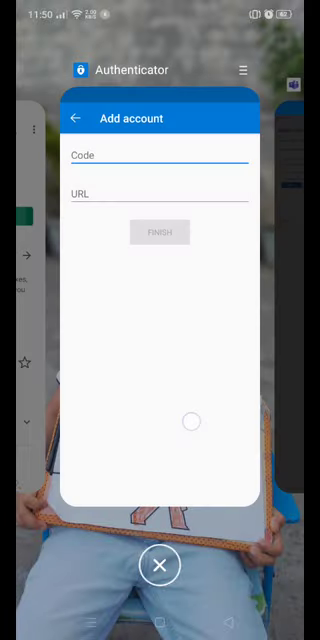
{"action": "left_click", "coordinate": [158, 156]}
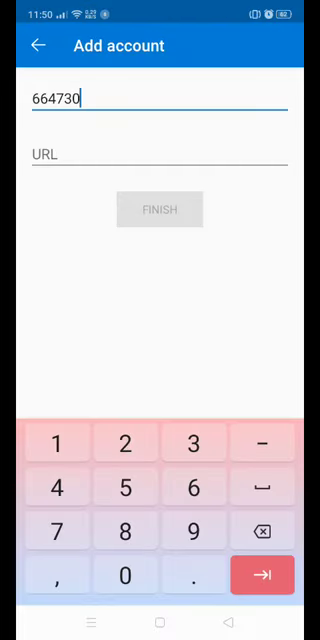
{"action": "type", "text": "250"}
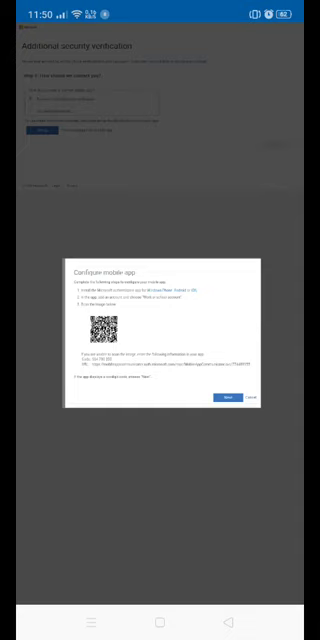
{"action": "double_click", "coordinate": [158, 376]}
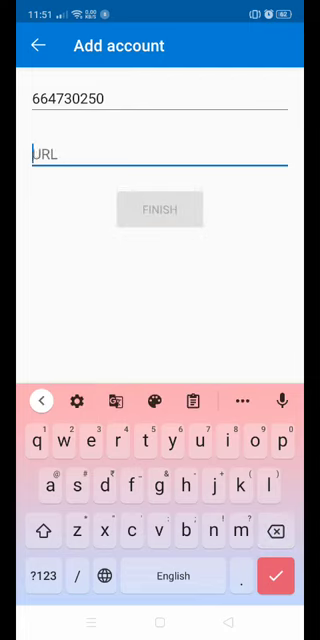
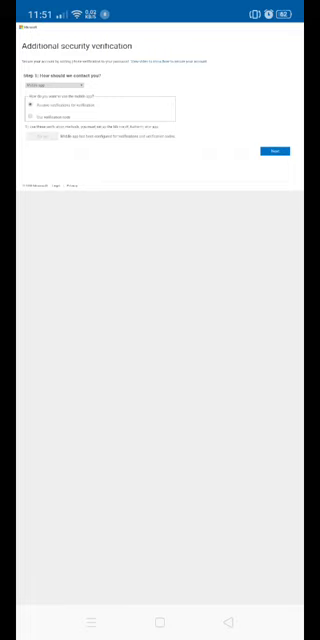
Send the verification request and approve the sign-in notification in Authenticator.
{"action": "left_click", "coordinate": [272, 152]}
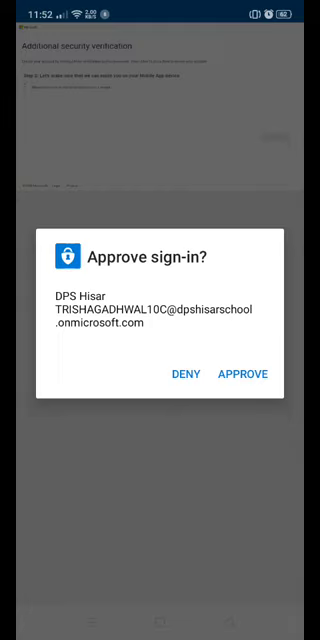
{"action": "left_click", "coordinate": [246, 372]}
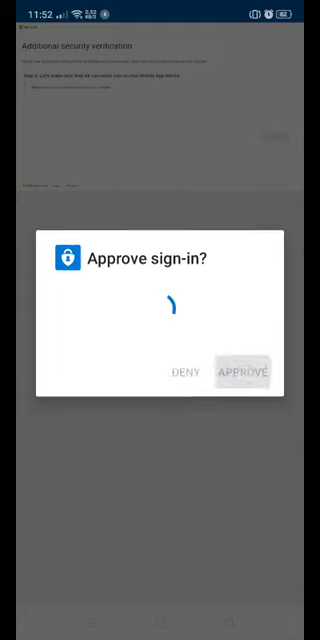
{"action": "left_click", "coordinate": [244, 372]}
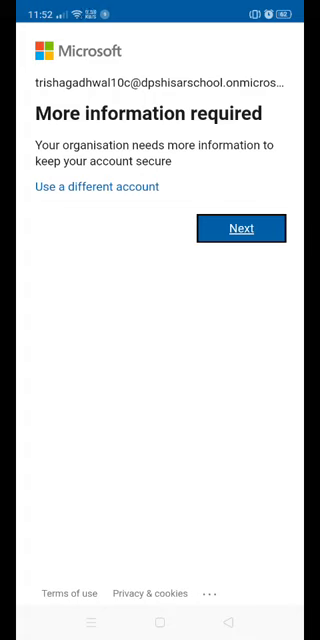
Continue past the more-information notice and submit the school account password.
{"action": "left_click", "coordinate": [244, 228]}
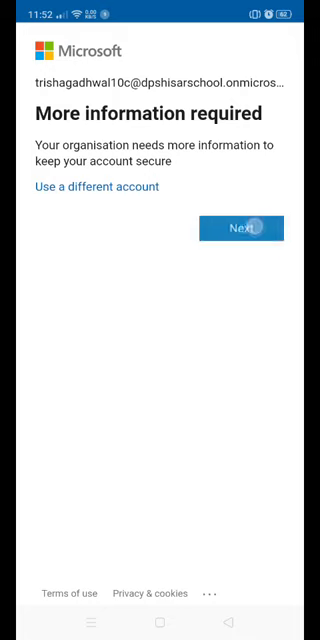
{"action": "left_click", "coordinate": [240, 228]}
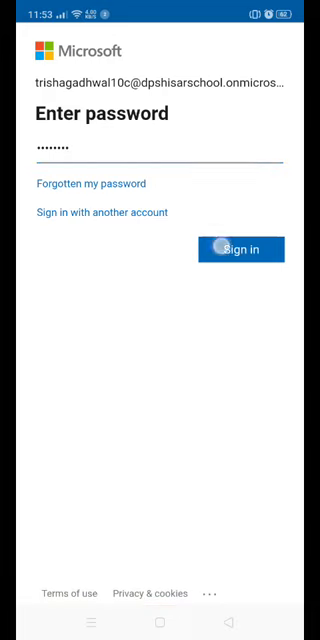
{"action": "left_click", "coordinate": [244, 248]}
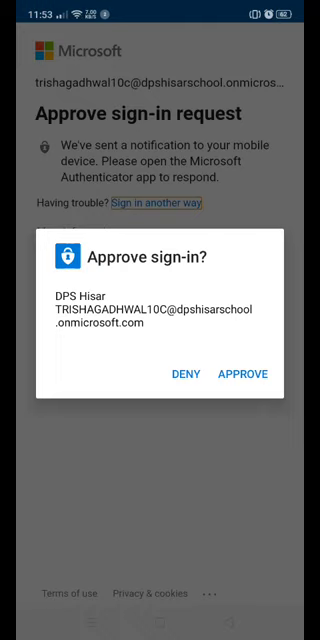
Approve the pending sign-in, stay signed in without showing the prompt again, and look for India (+91) in the country list.
{"action": "left_click", "coordinate": [244, 372]}
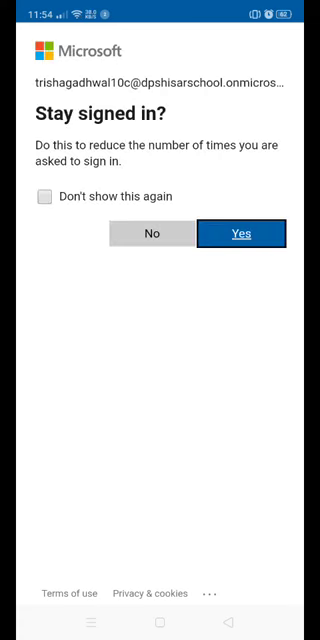
{"action": "left_click", "coordinate": [44, 196]}
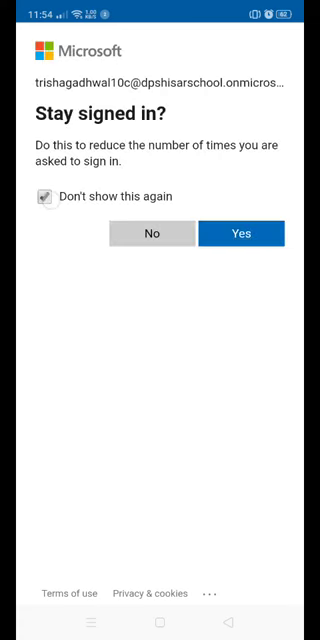
{"action": "left_click", "coordinate": [242, 232]}
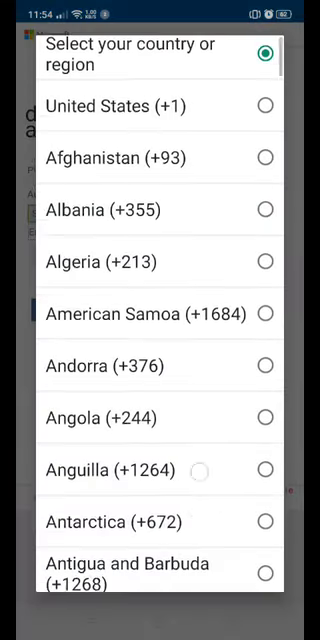
{"action": "scroll", "scroll_direction": "down", "scroll_amount": 3}
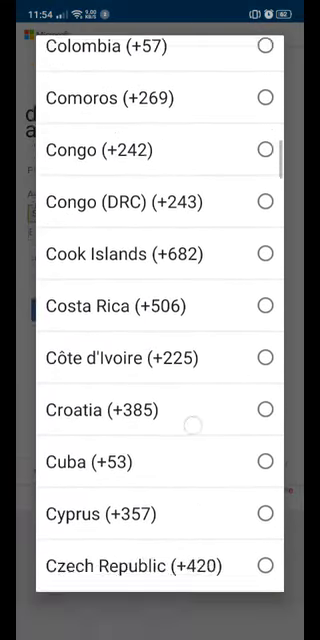
{"action": "scroll", "scroll_direction": "down", "scroll_amount": 3}
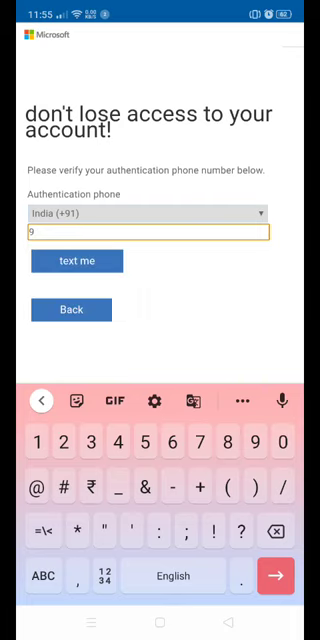
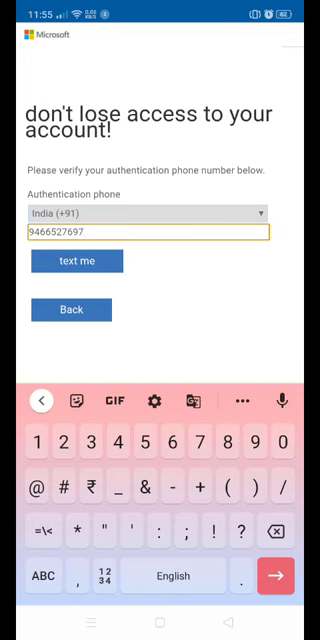
{"action": "left_click", "coordinate": [76, 260]}
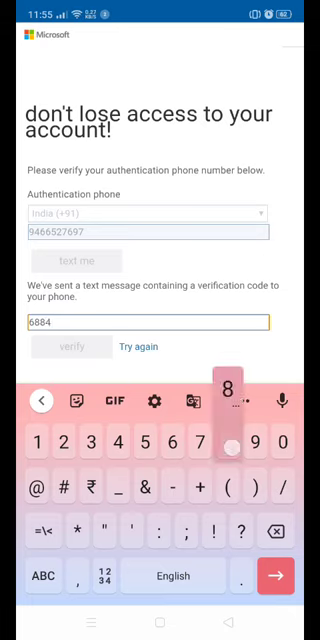
{"action": "type", "text": "81"}
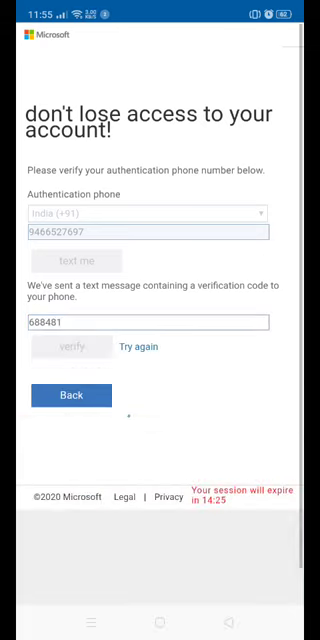
{"action": "left_click", "coordinate": [72, 348]}
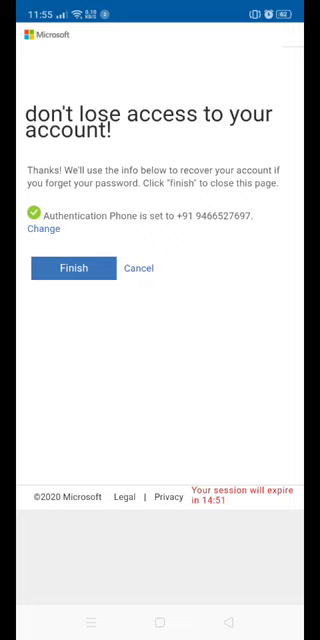
{"action": "left_click", "coordinate": [72, 268]}
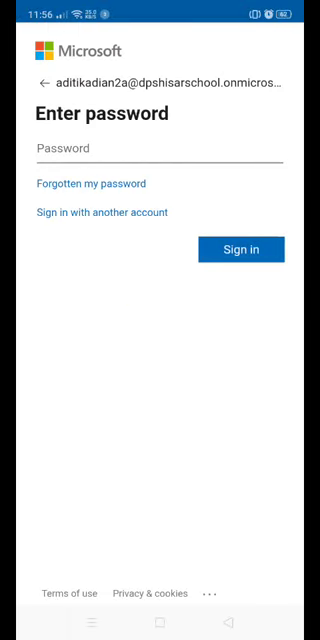
Leave the password prompt and return to the Microsoft Teams email sign-in screen.
{"action": "left_click", "coordinate": [46, 82]}
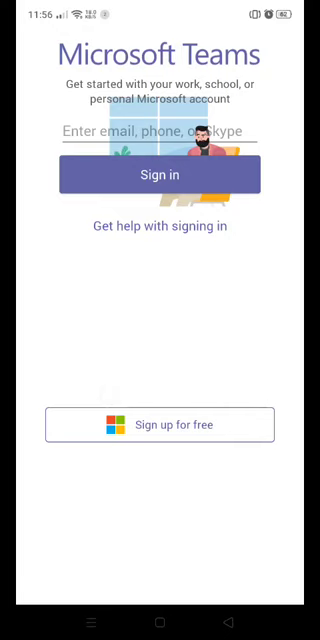
{"action": "left_click", "coordinate": [160, 132]}
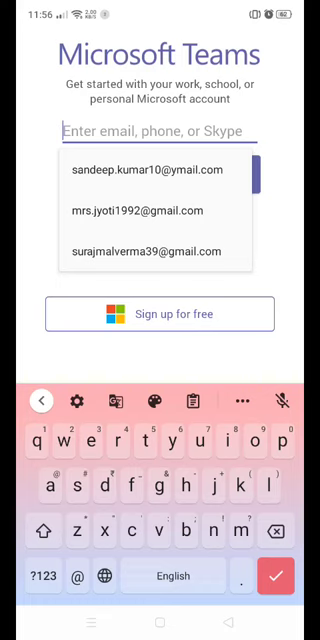
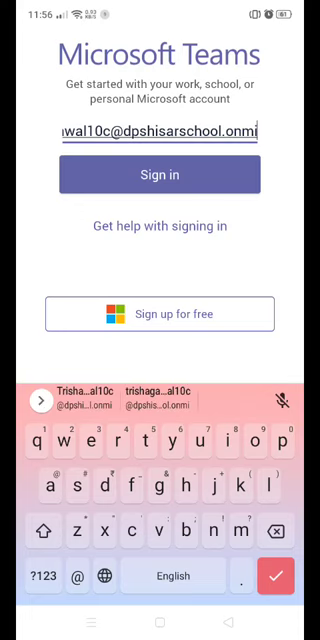
{"action": "left_click", "coordinate": [40, 400]}
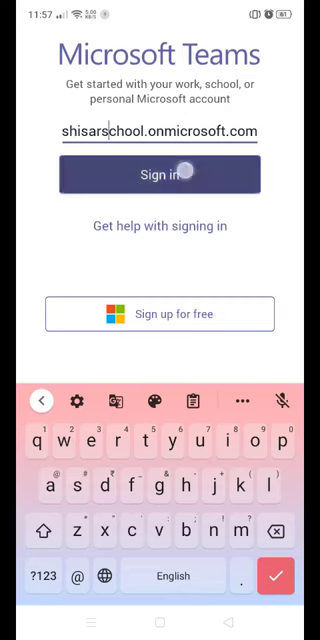
{"action": "left_click", "coordinate": [160, 176]}
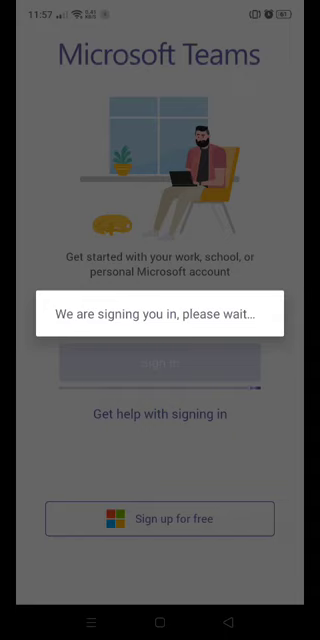